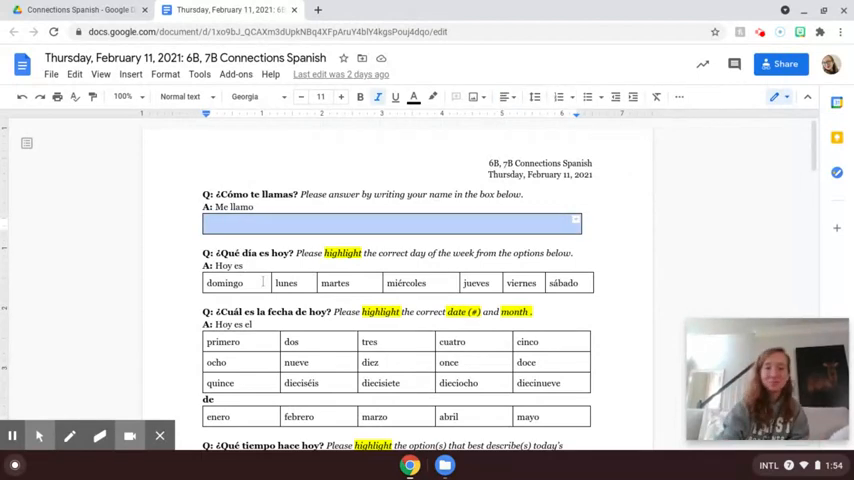
double_click(474, 284)
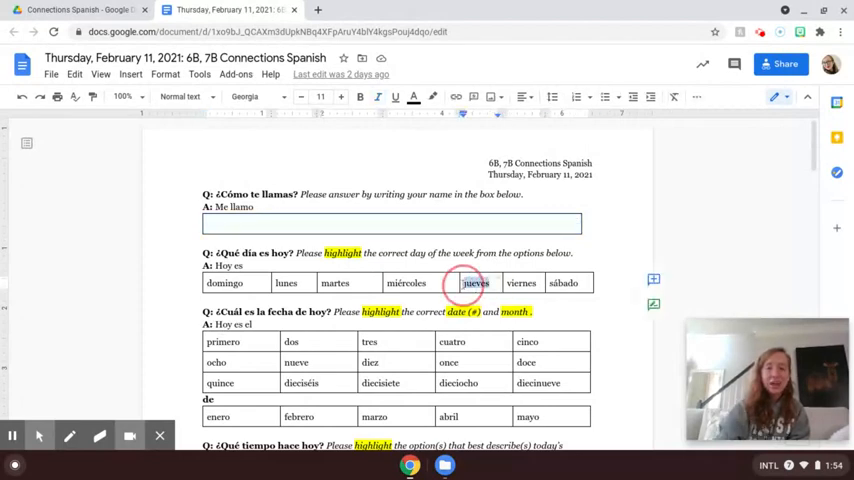
double_click(474, 284)
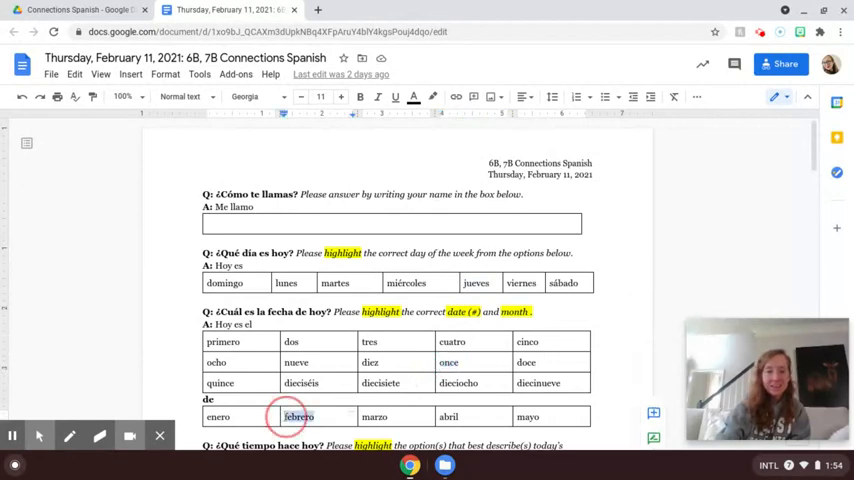
scroll(down, 3)
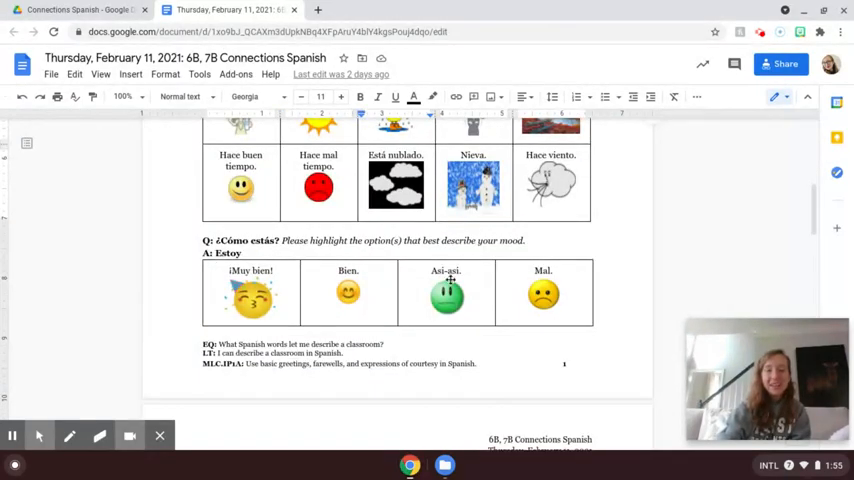
scroll(down, 3)
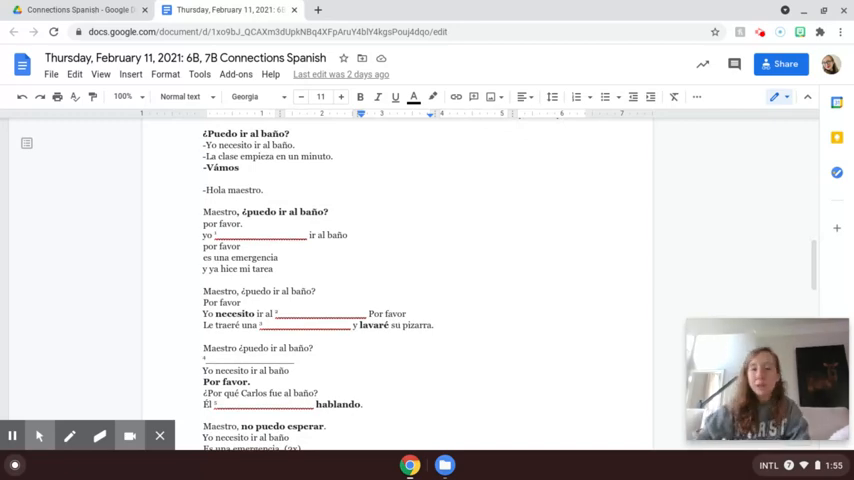
scroll(down, 3)
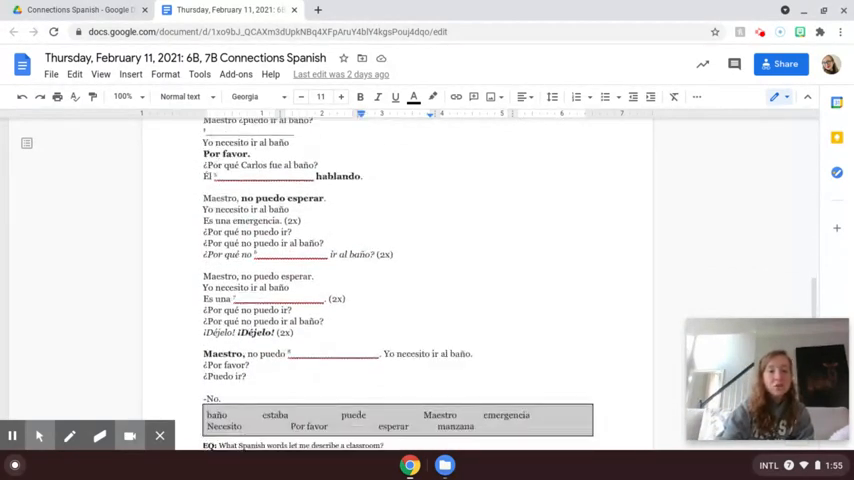
scroll(down, 3)
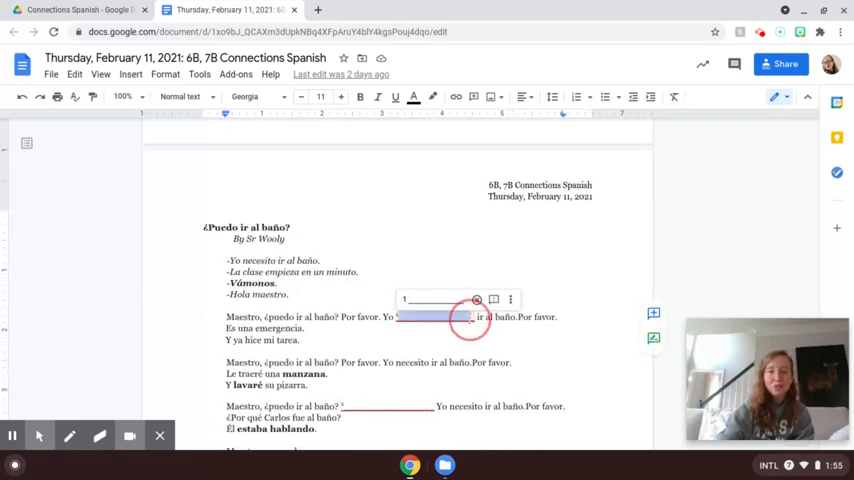
scroll(down, 3)
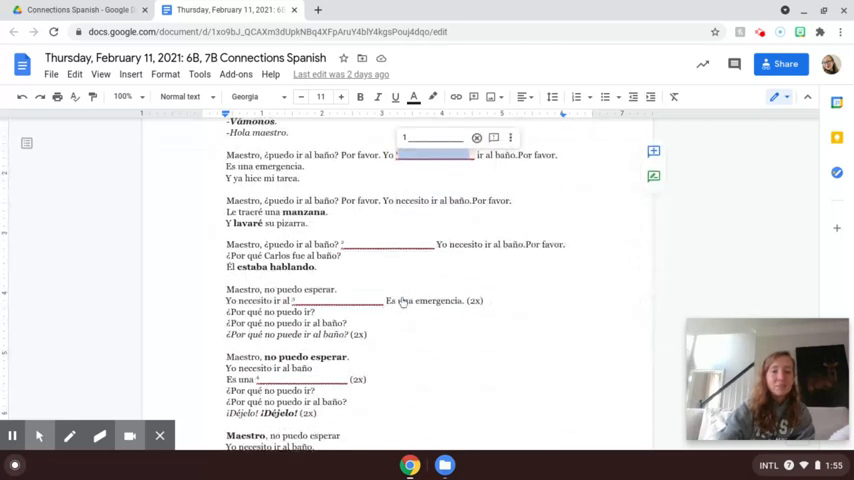
scroll(down, 3)
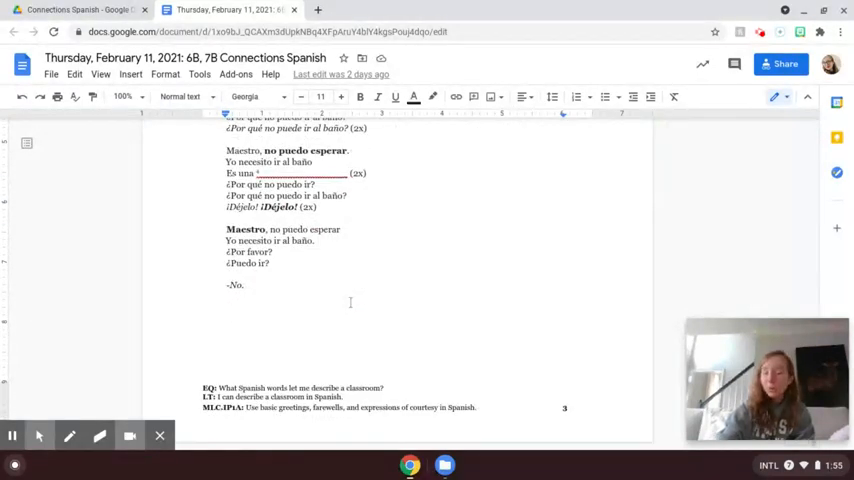